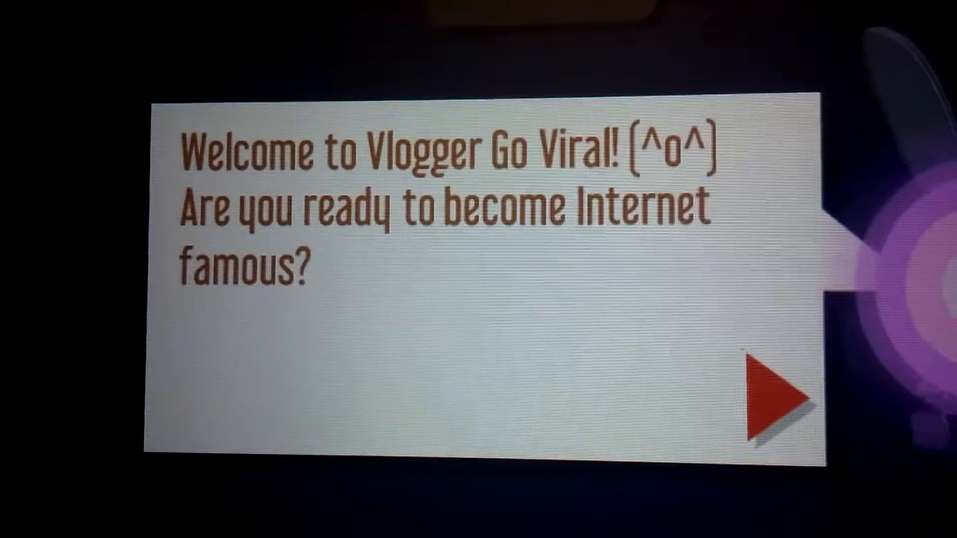
Step: Dismiss the welcome message and the Internet fairy's introduction
left_click(776, 394)
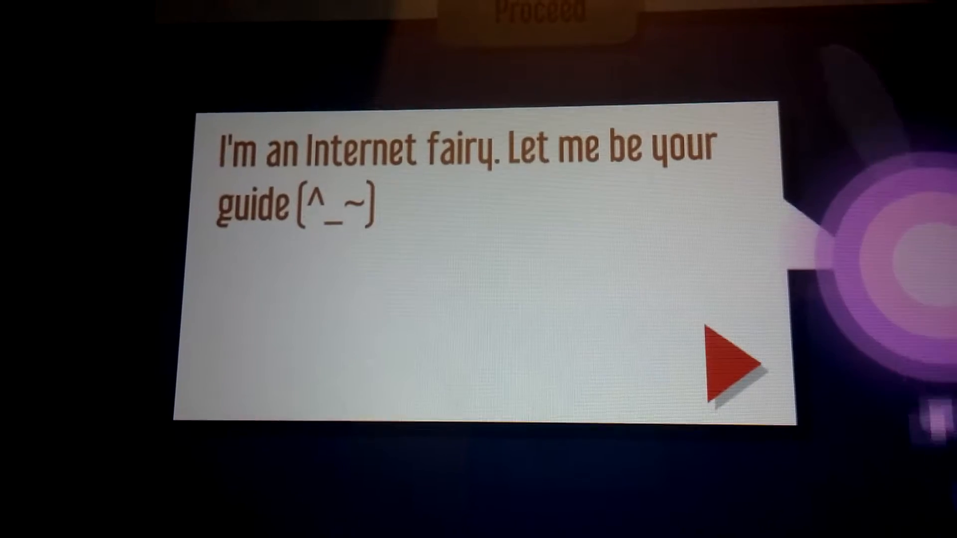
left_click(726, 360)
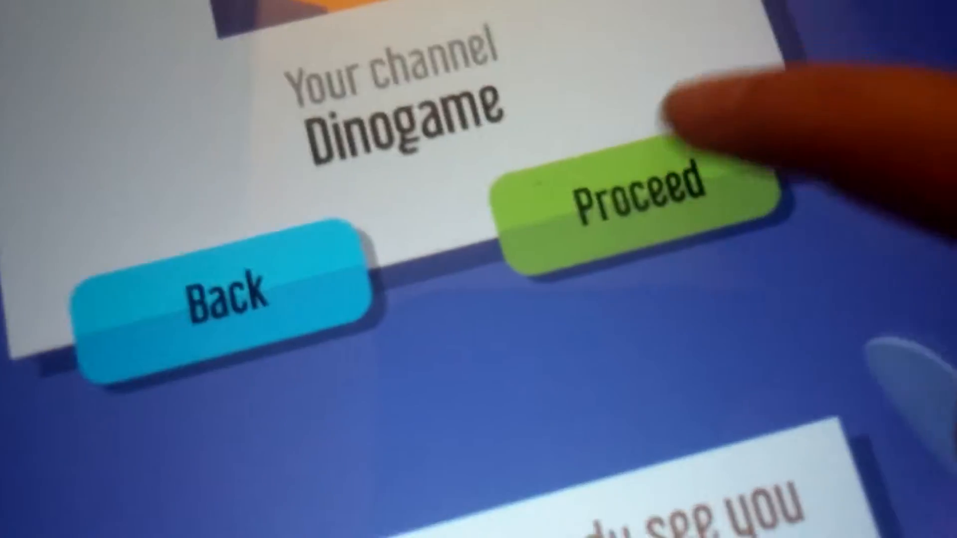
Step: Proceed from the channel summary to confirm the Dinogame channel
left_click(641, 195)
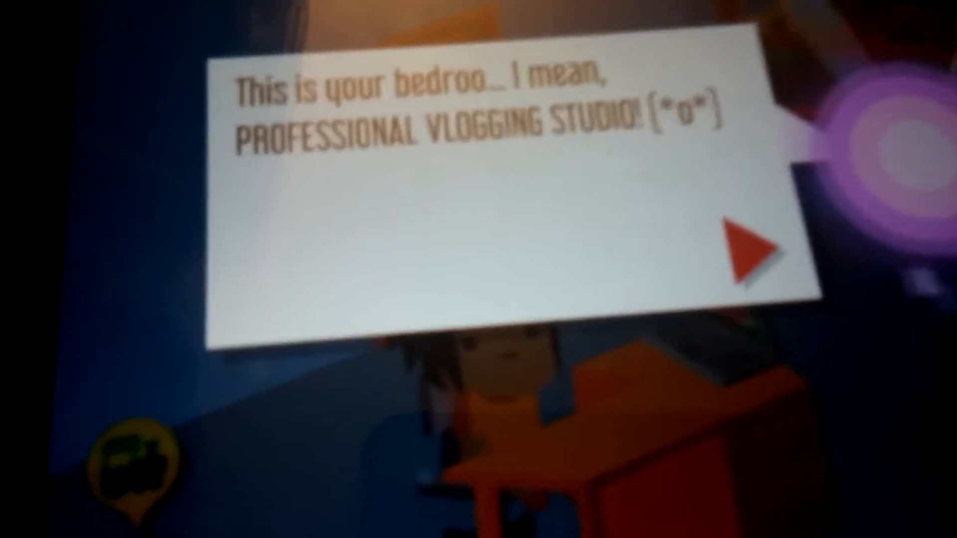
Step: Advance through the bedroom studio introduction to start Episode 1
left_click(745, 253)
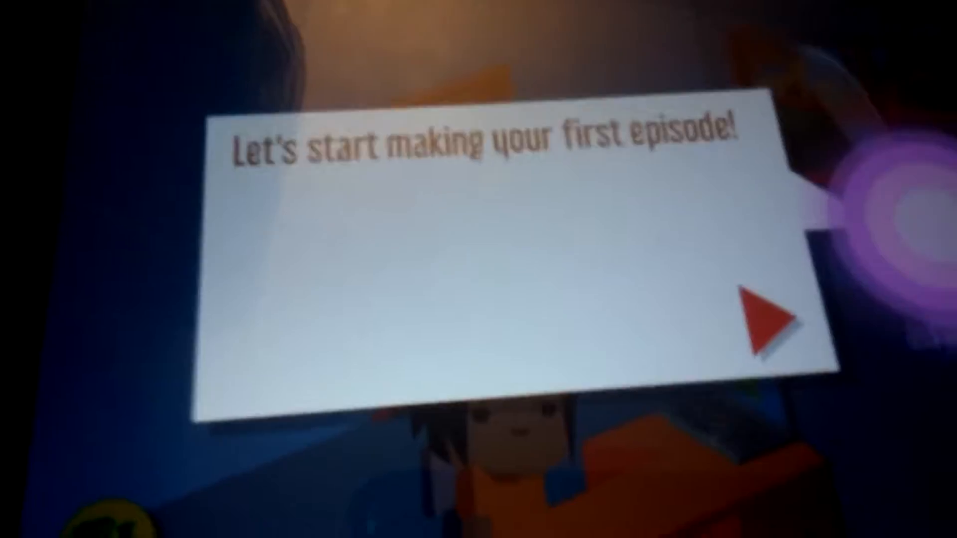
left_click(767, 315)
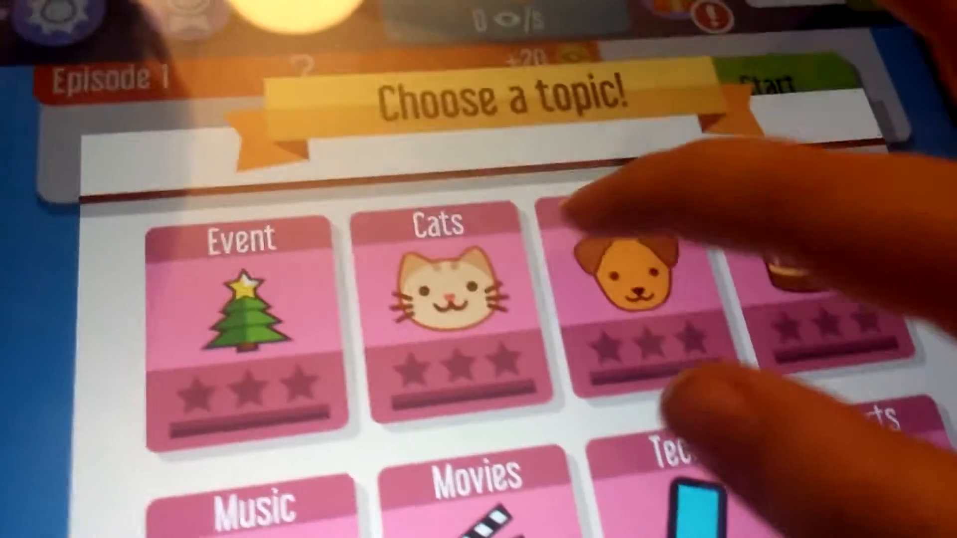
Step: Pick a topic card on the Choose a topic! screen for Episode 1
left_click(634, 287)
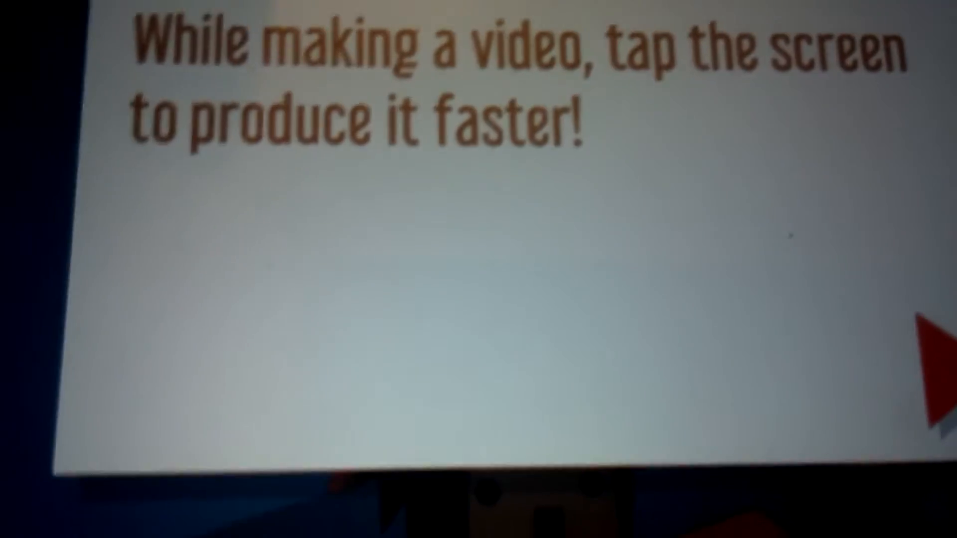